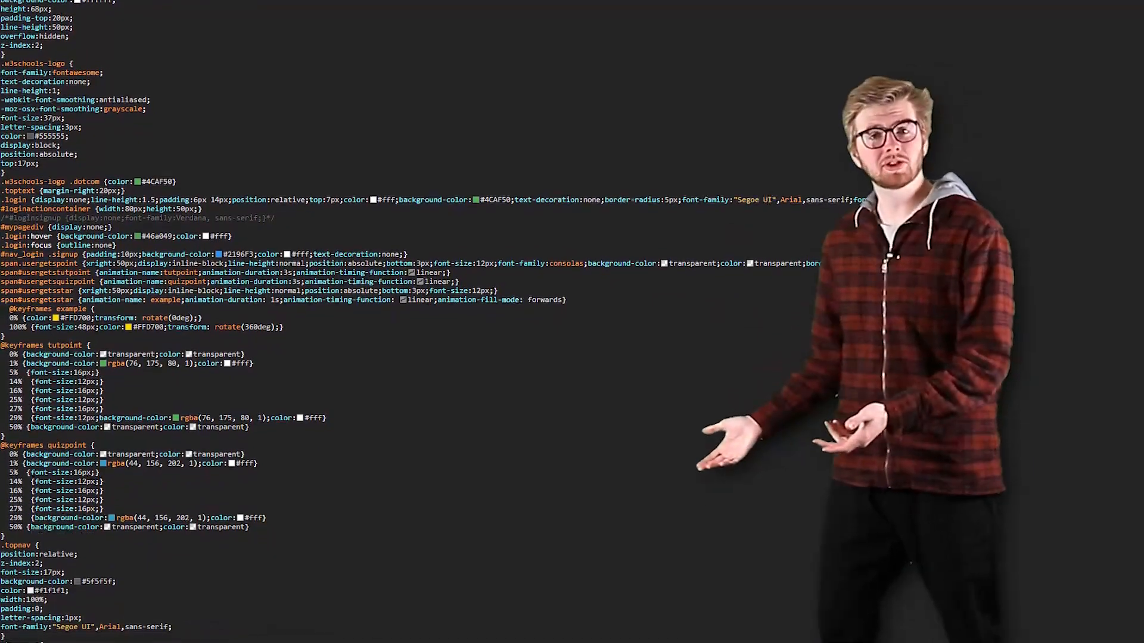
# Step: Scroll through the UI code, then drag the game window corner to test the gray panel resizing
pyautogui.scroll(-3)
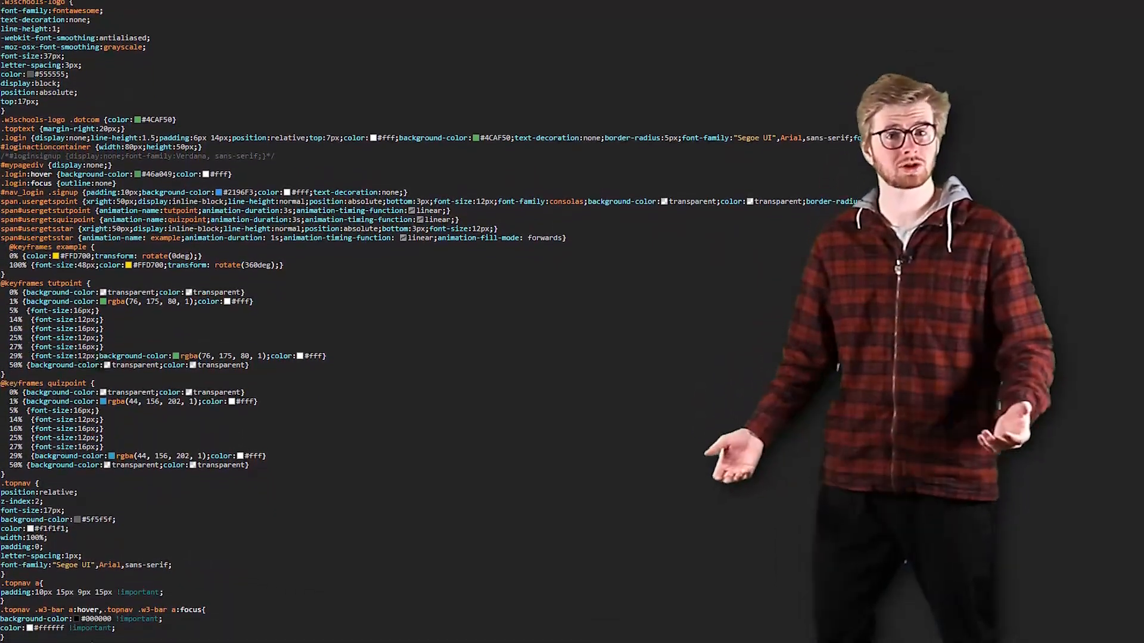
pyautogui.scroll(-3)
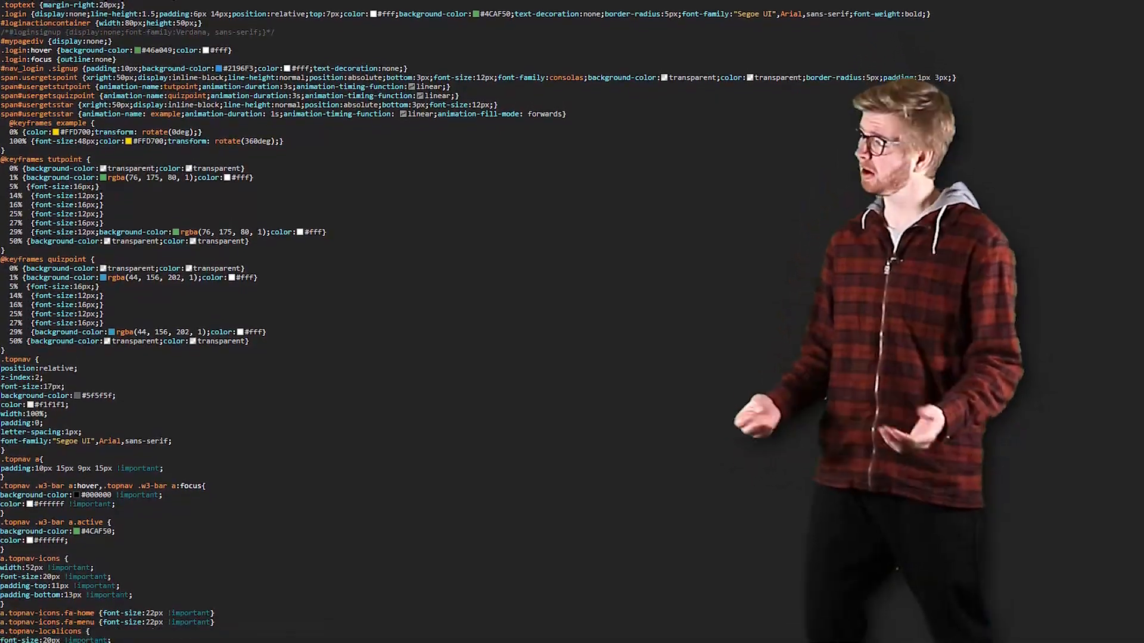
pyautogui.scroll(-3)
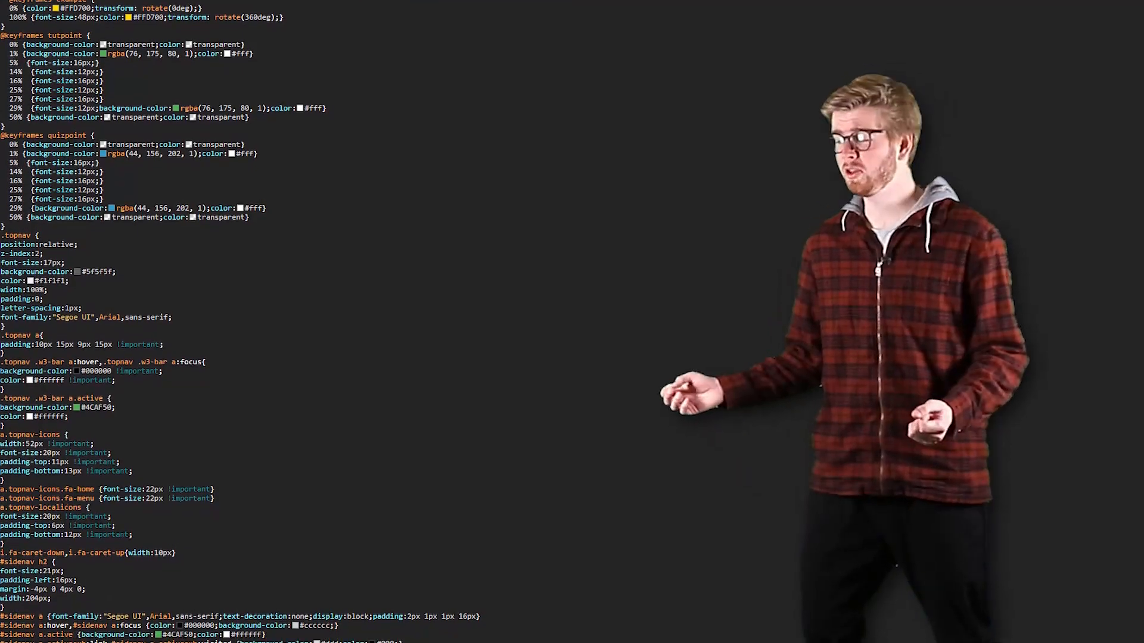
pyautogui.scroll(-3)
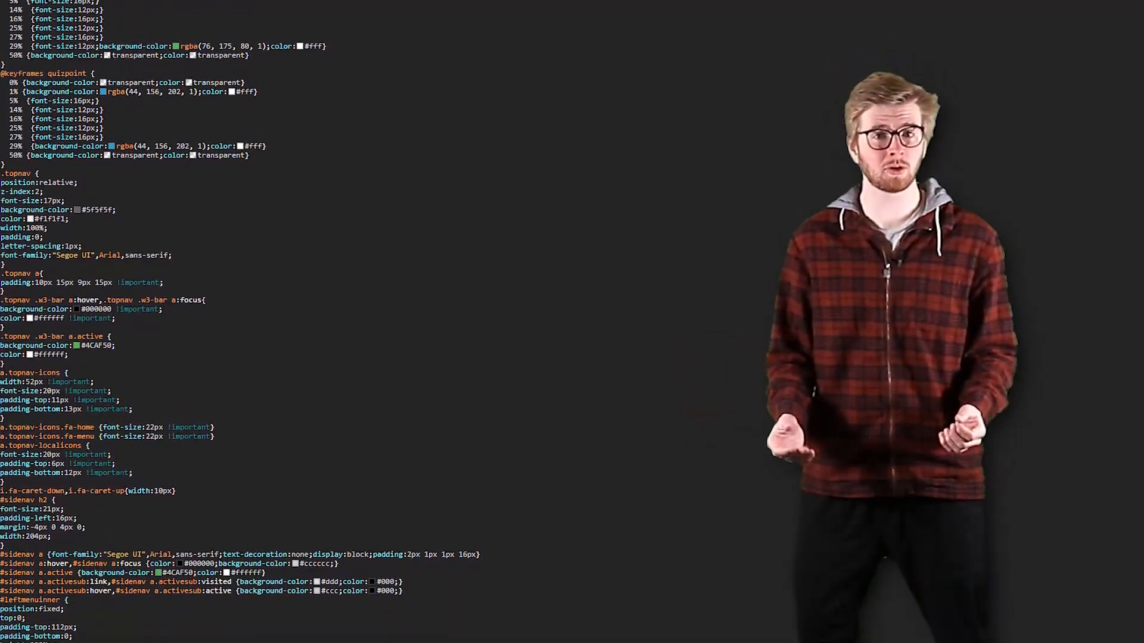
pyautogui.scroll(-3)
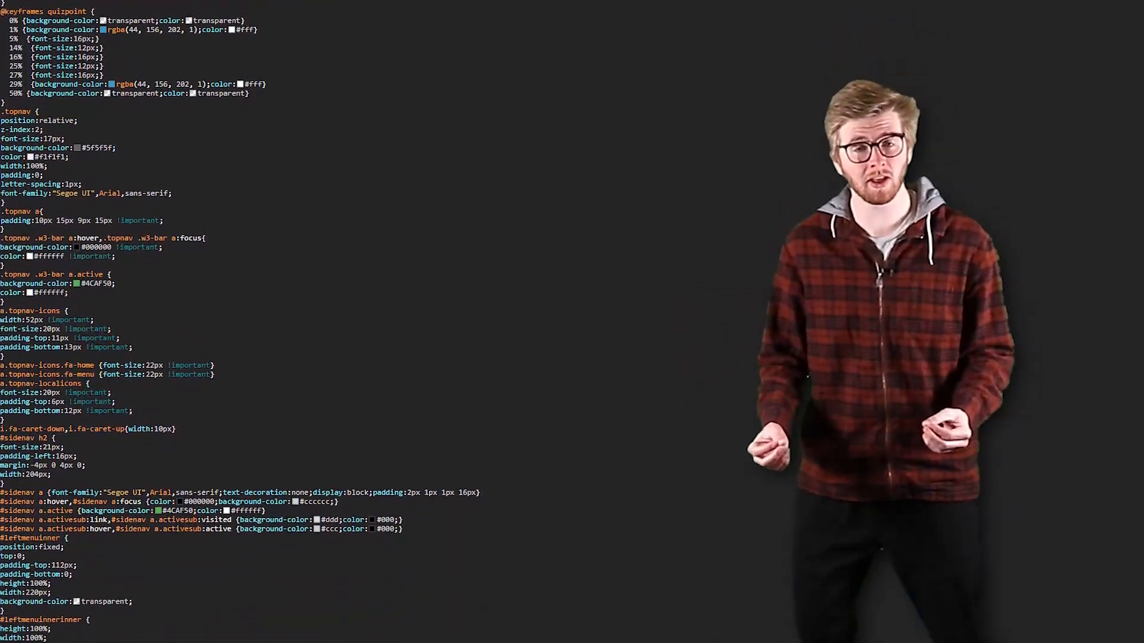
pyautogui.scroll(-3)
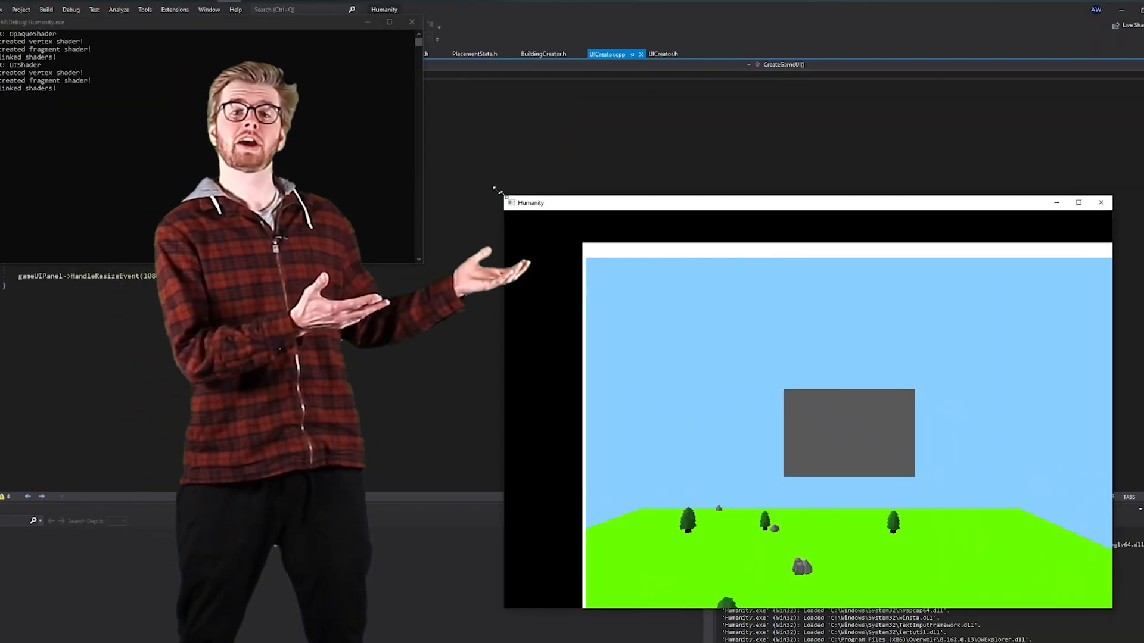
pyautogui.moveTo(503, 190); pyautogui.dragTo(457, 175)
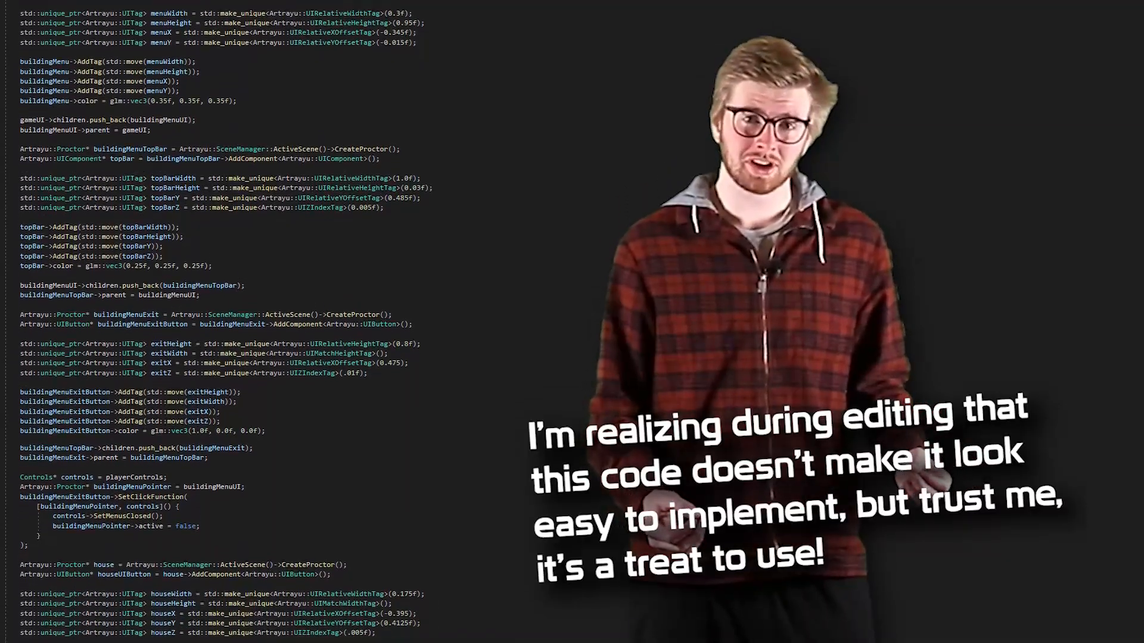
pyautogui.scroll(-3)
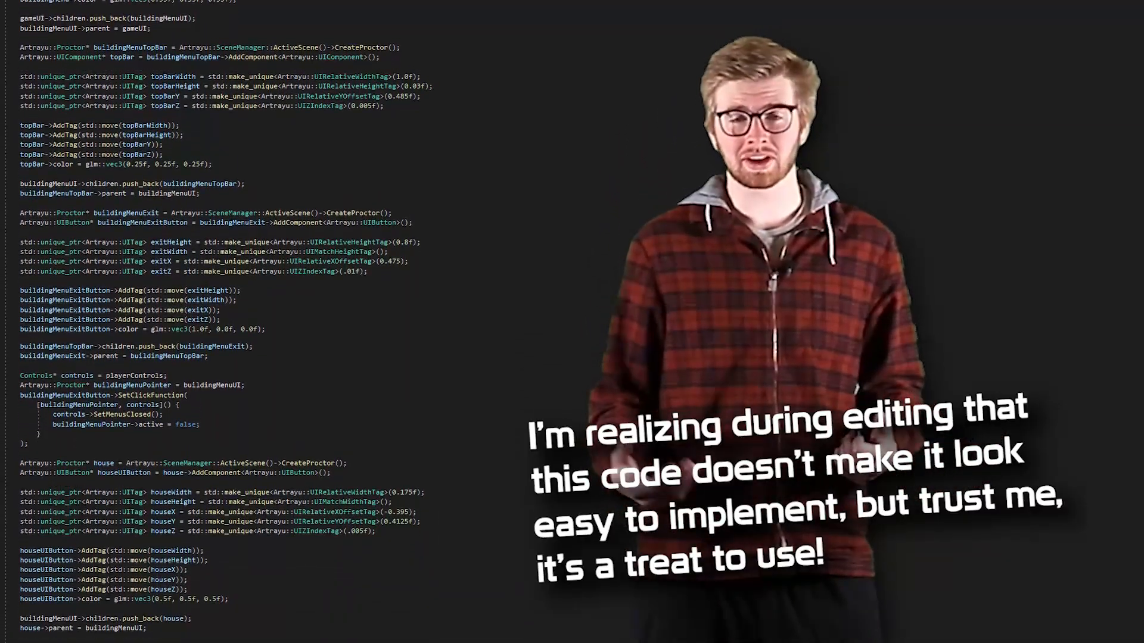
pyautogui.scroll(-3)
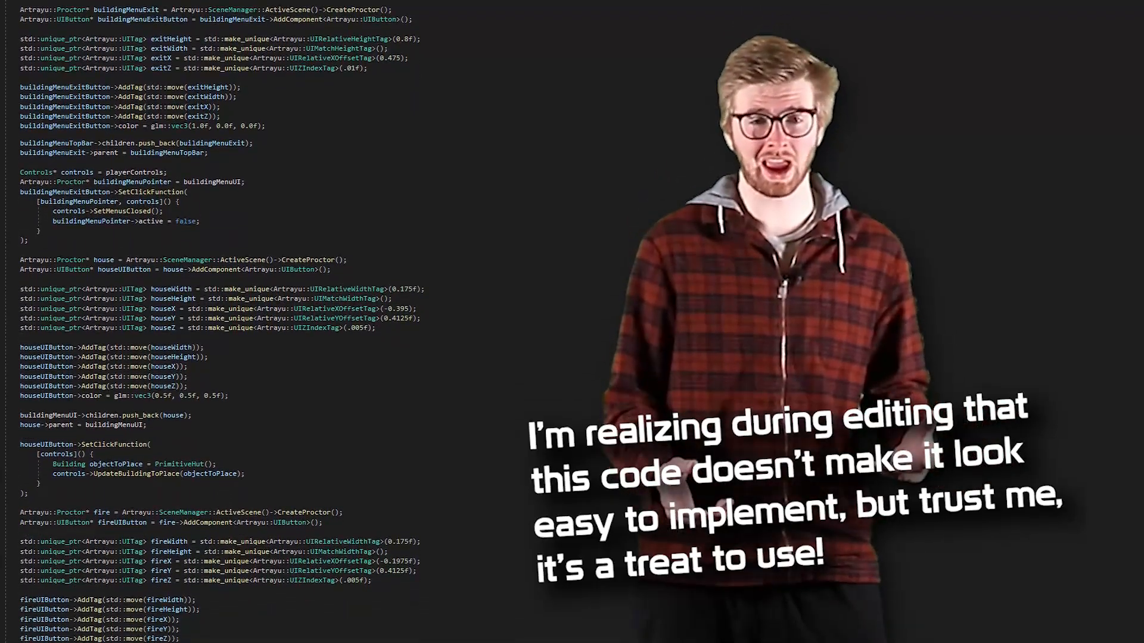
pyautogui.scroll(-3)
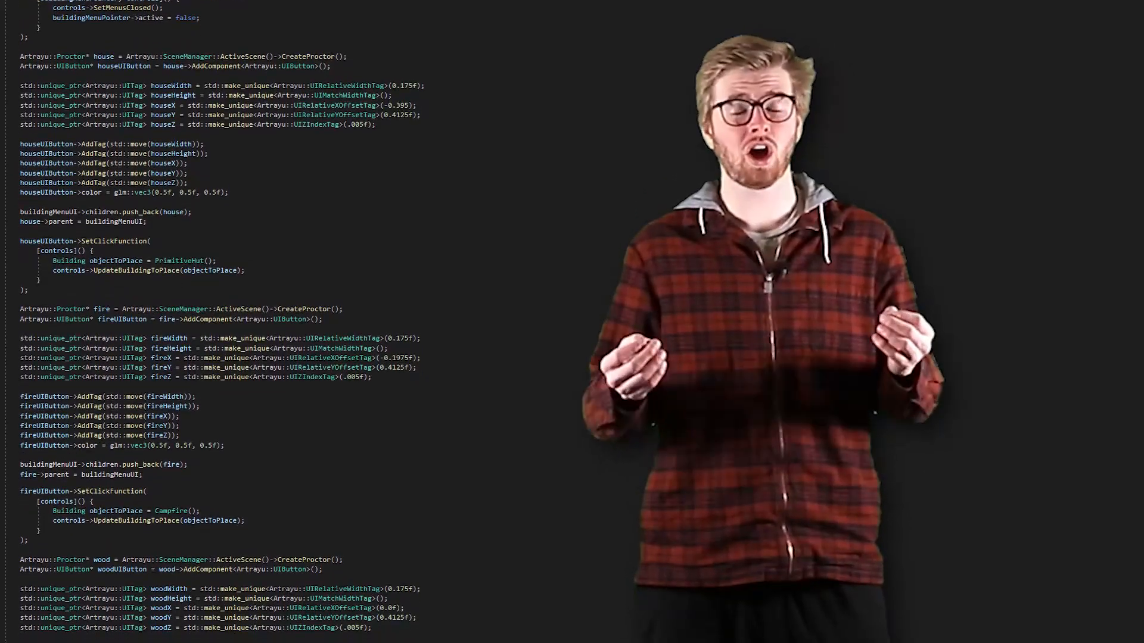
pyautogui.scroll(-3)
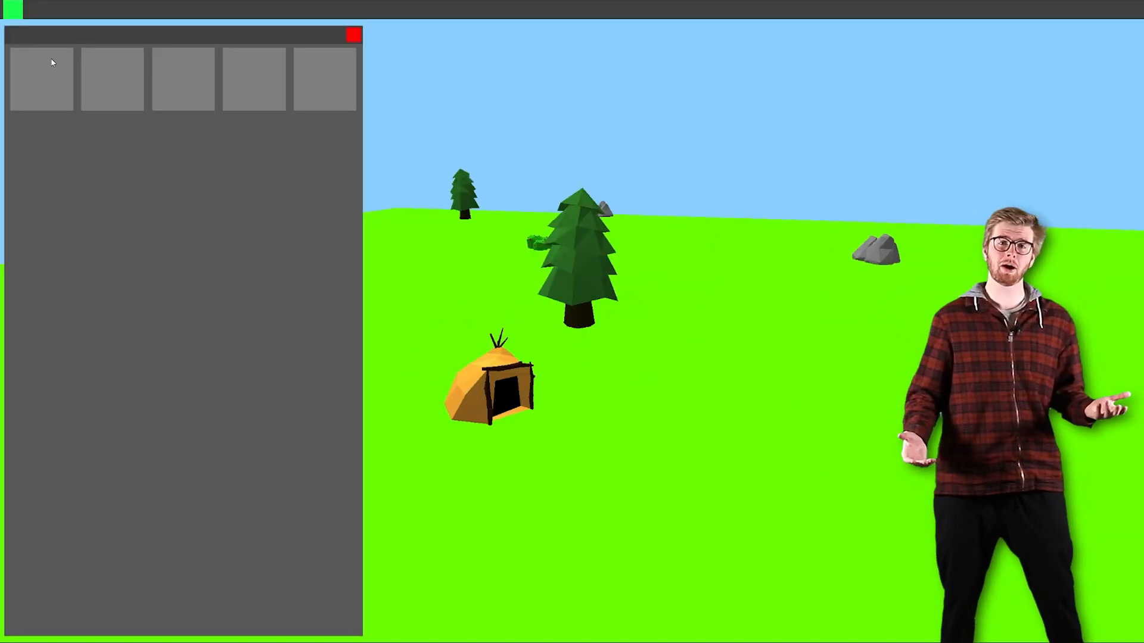
# Step: Select a building slot in the gray menu and place the structure on the ground beside the hut
pyautogui.click(353, 34)
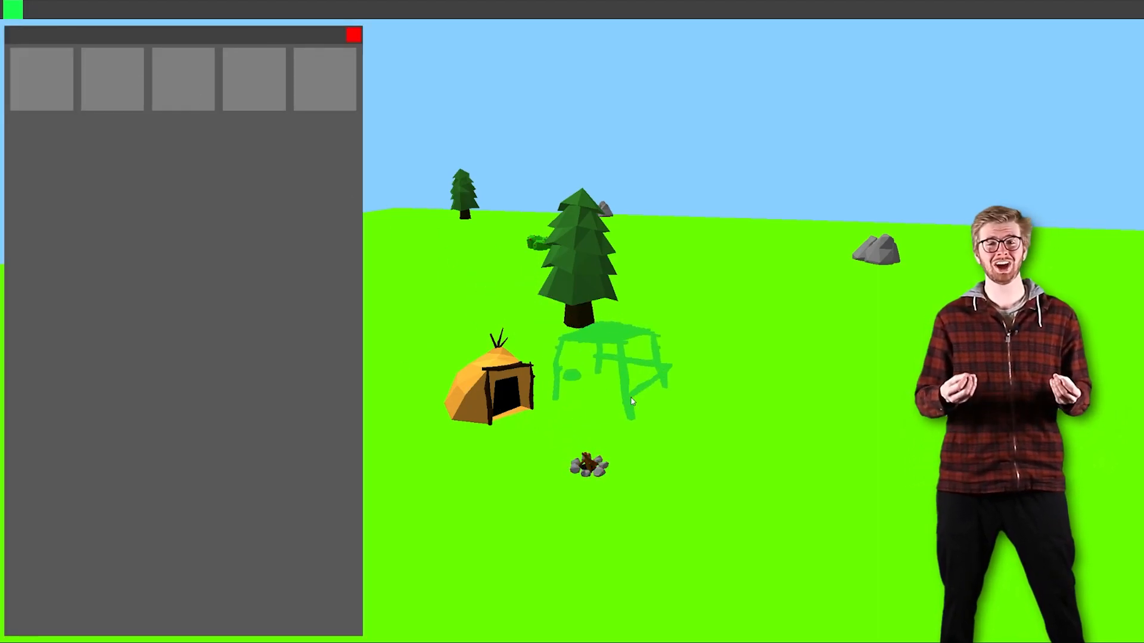
pyautogui.click(353, 34)
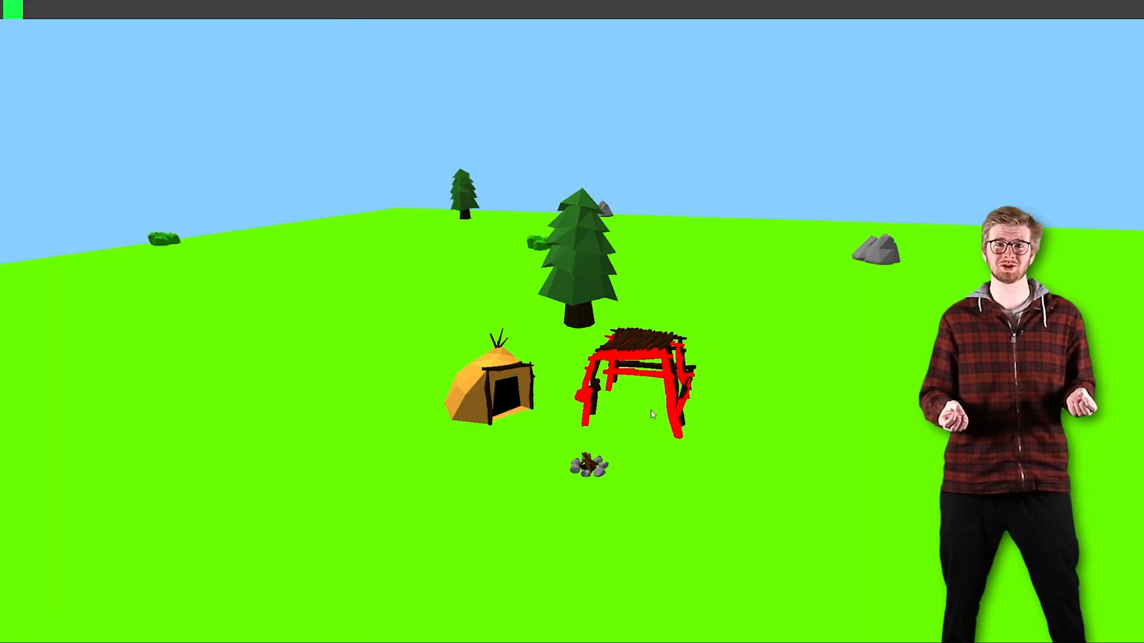